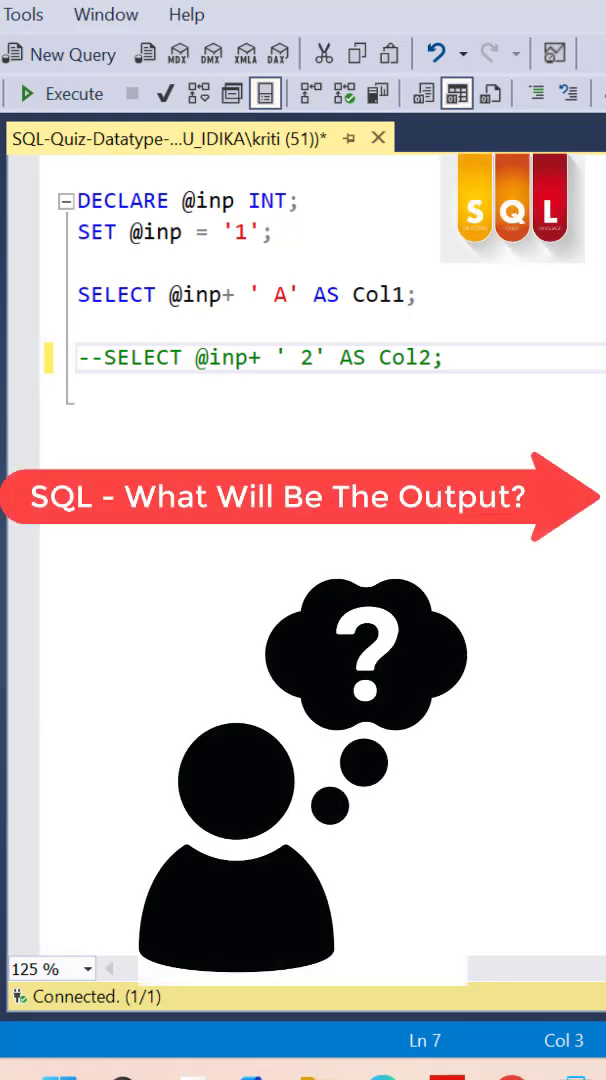
mouse_move(327, 227)
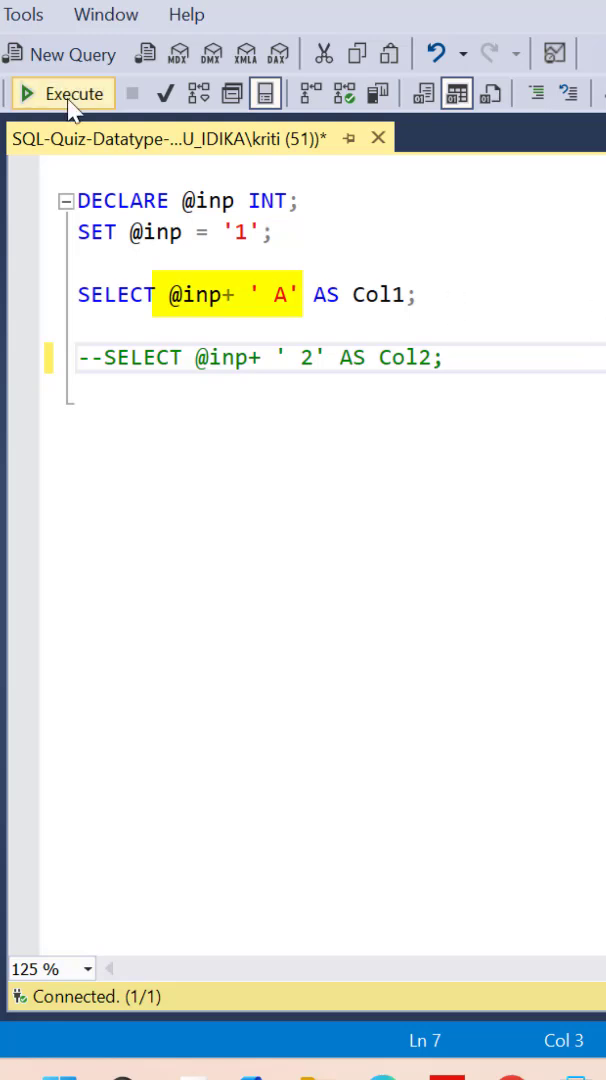
Execute the SELECT adding ' A' to the INT variable, producing a conversion error.
left_click(62, 93)
type("--")
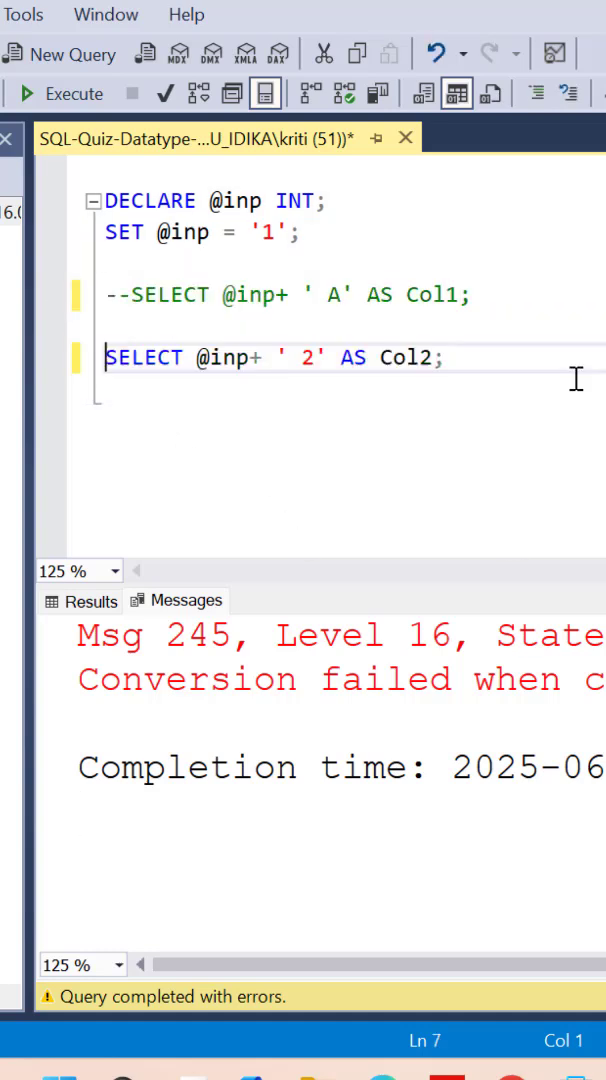
Execute the SELECT adding ' 2' to the INT variable, returning 3 in Col2.
left_click_drag(180, 357, 343, 357)
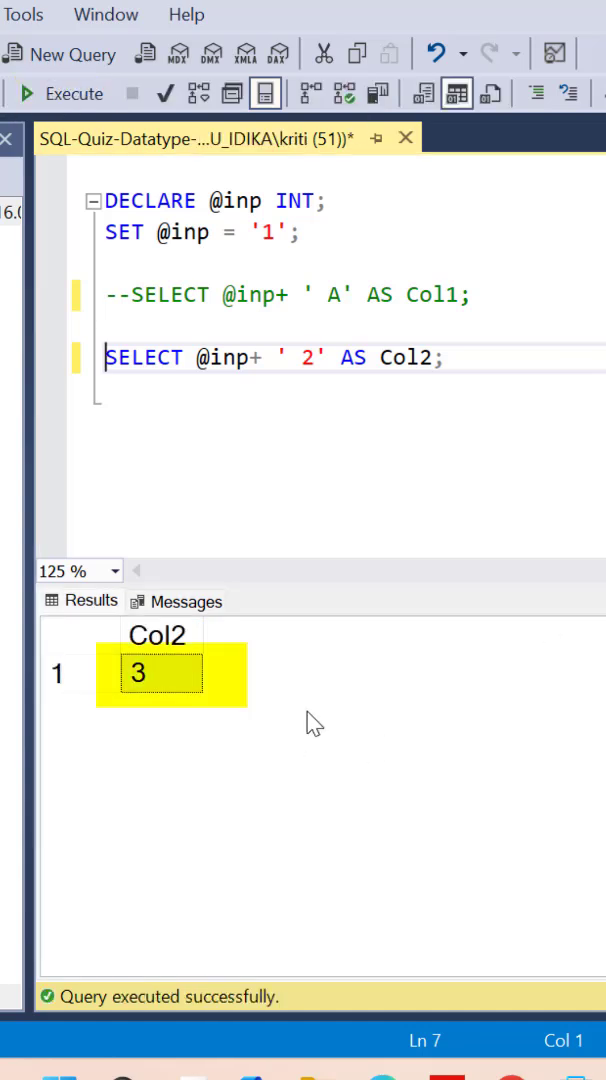
mouse_move(413, 478)
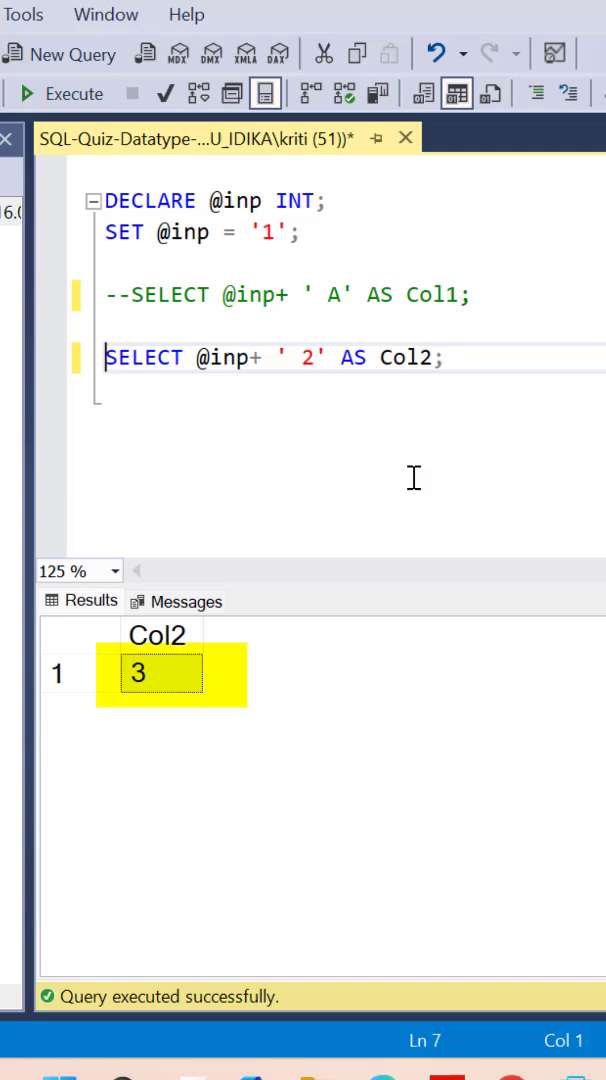
mouse_move(230, 425)
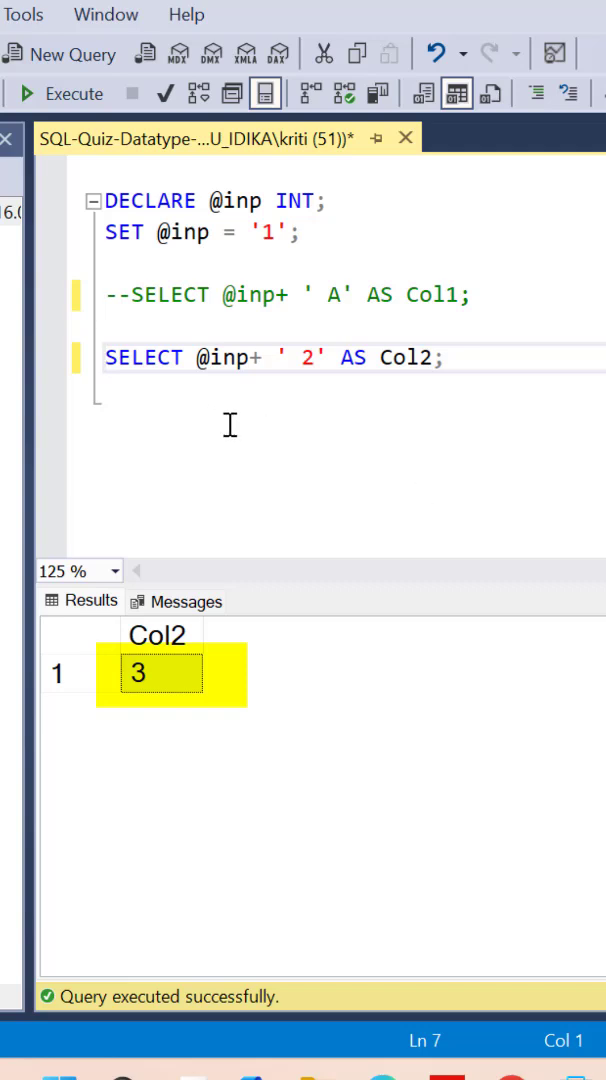